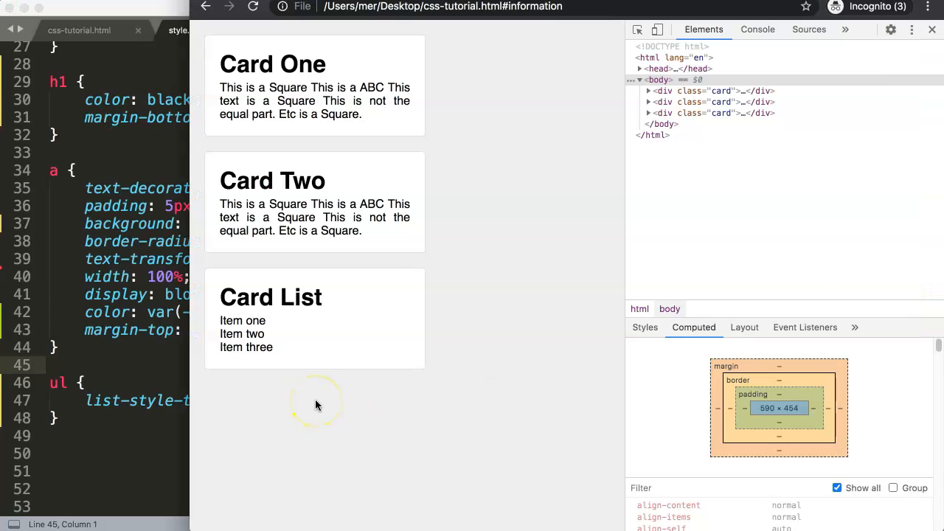
mouse_move(298, 355)
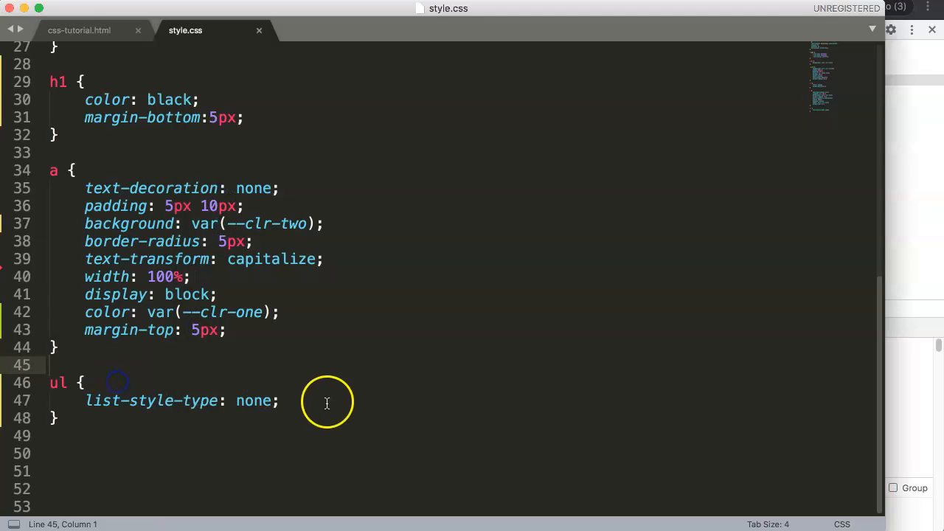
- Comment out the ul rule's list-style-type: none line with Cmd+/
key(cmd+/)
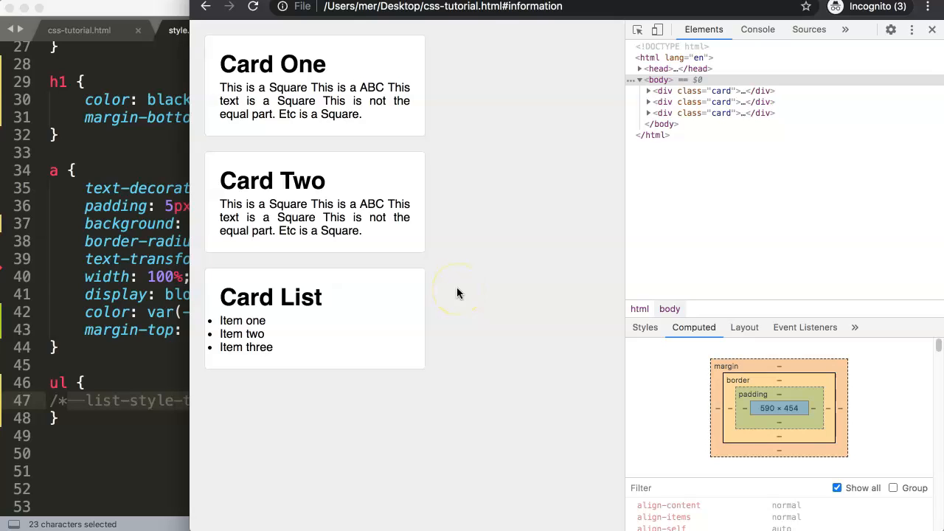
mouse_move(334, 356)
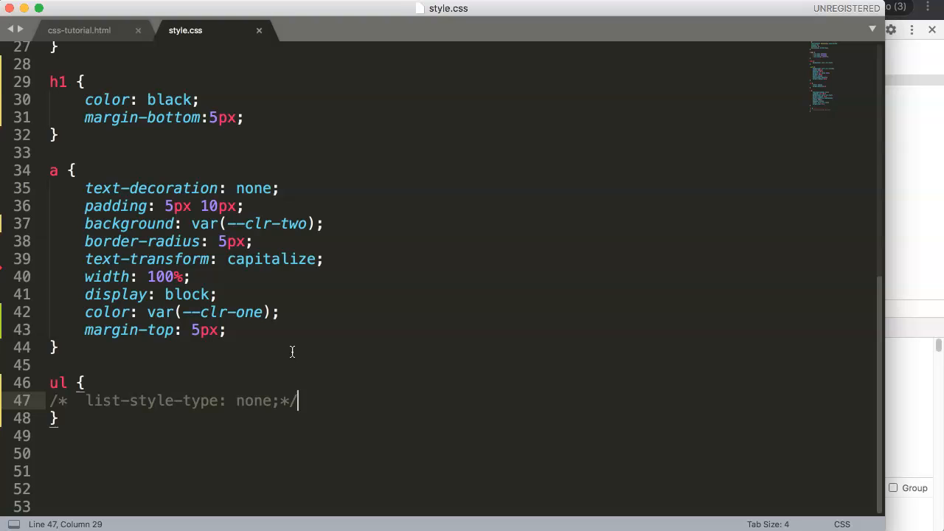
mouse_move(273, 346)
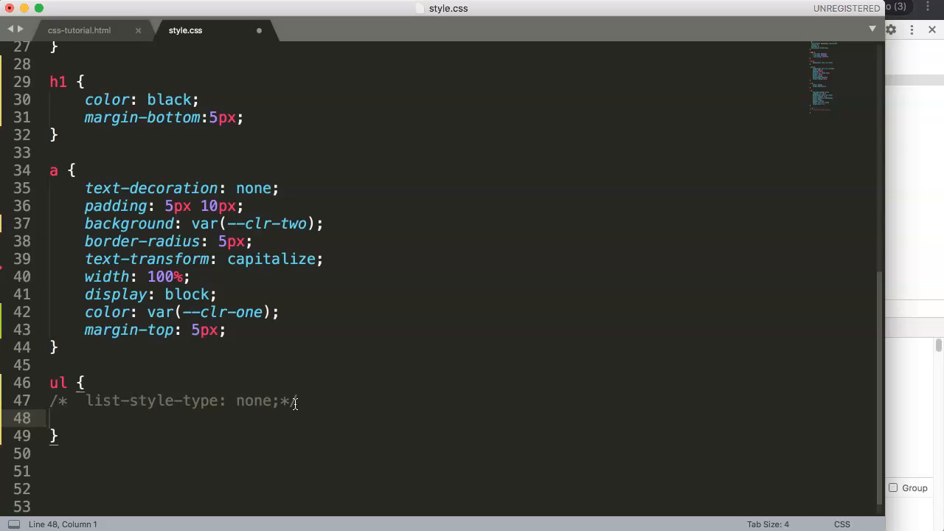
- Add list-style-image: url('piggybanker.png'); inside the ul rule
key(Tab)
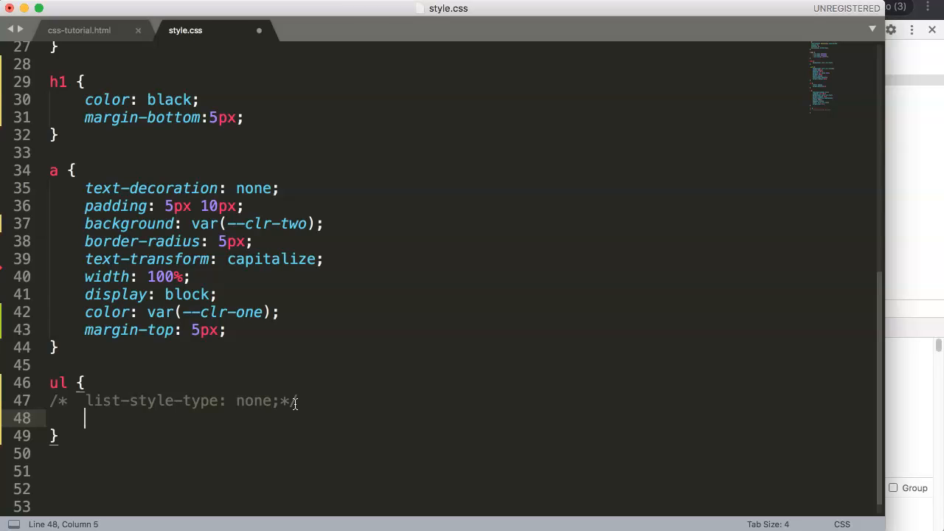
text(list-)
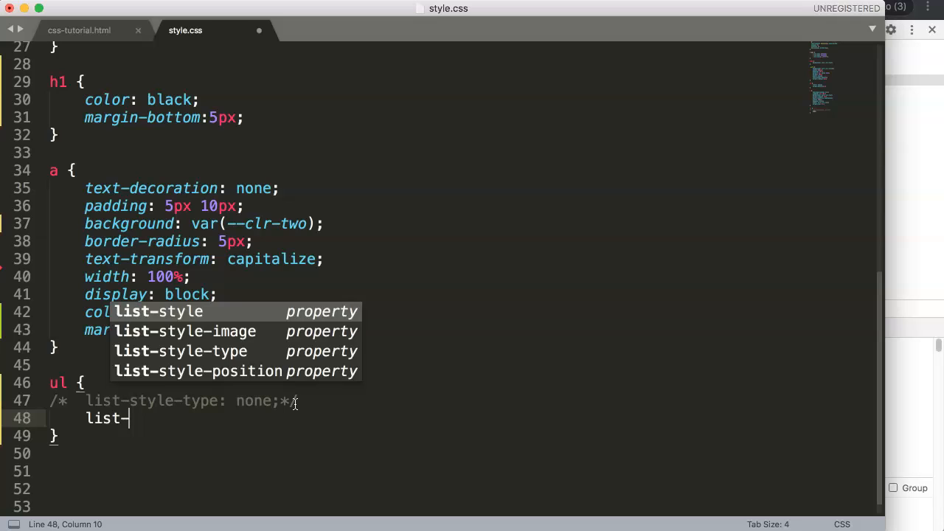
text(style-image)
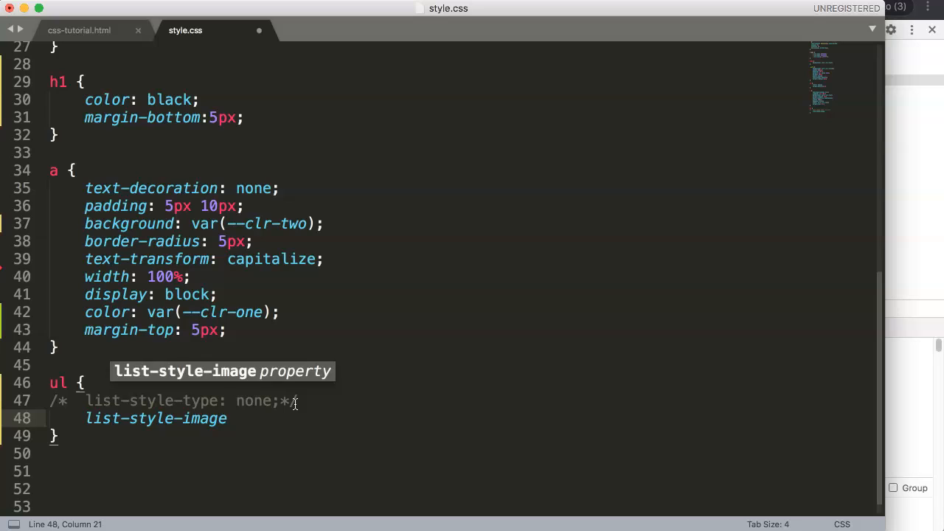
text(: ;)
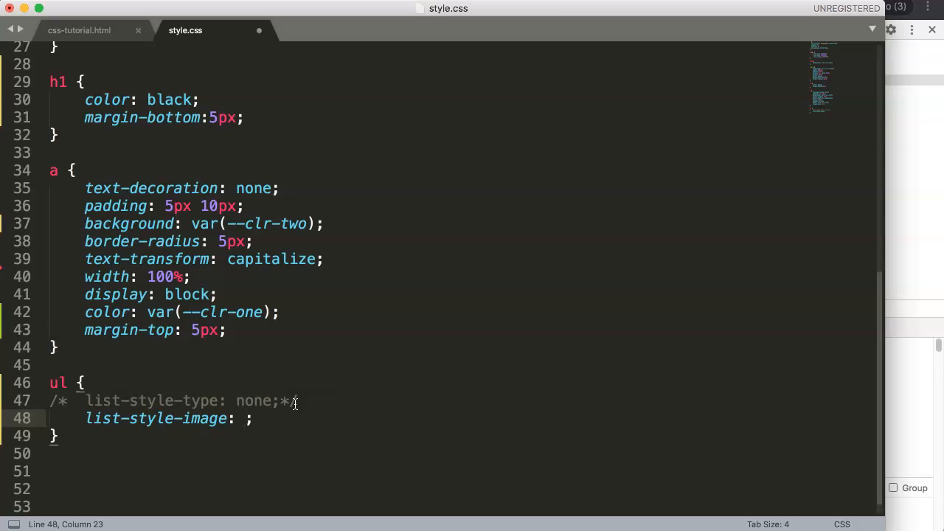
text(url(')
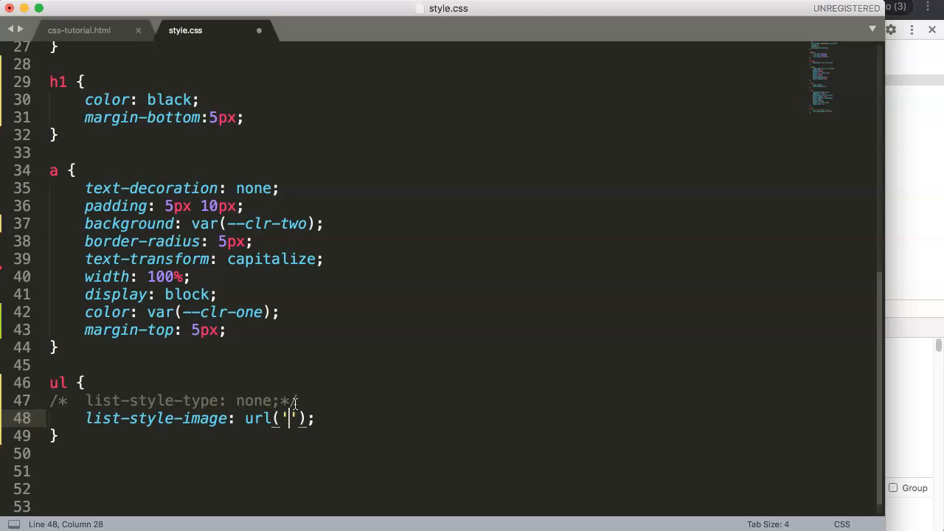
text(pigg)
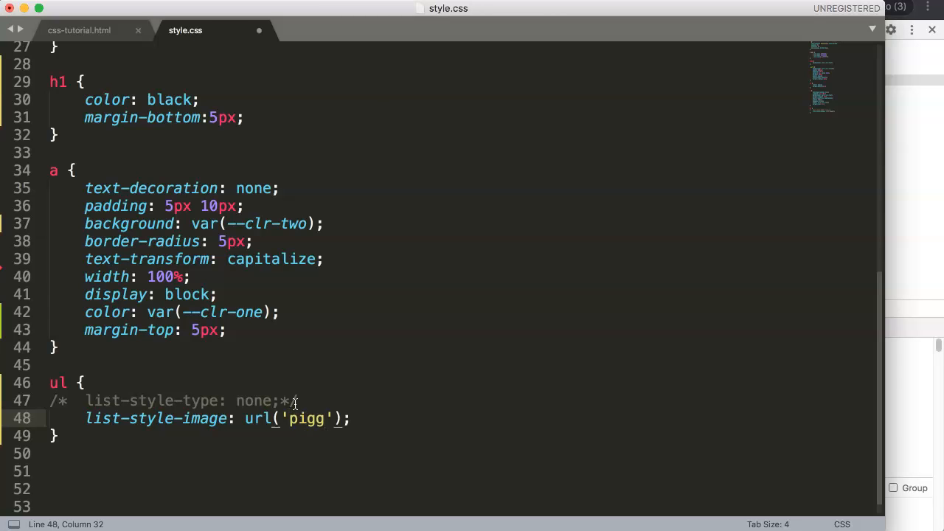
text(y)
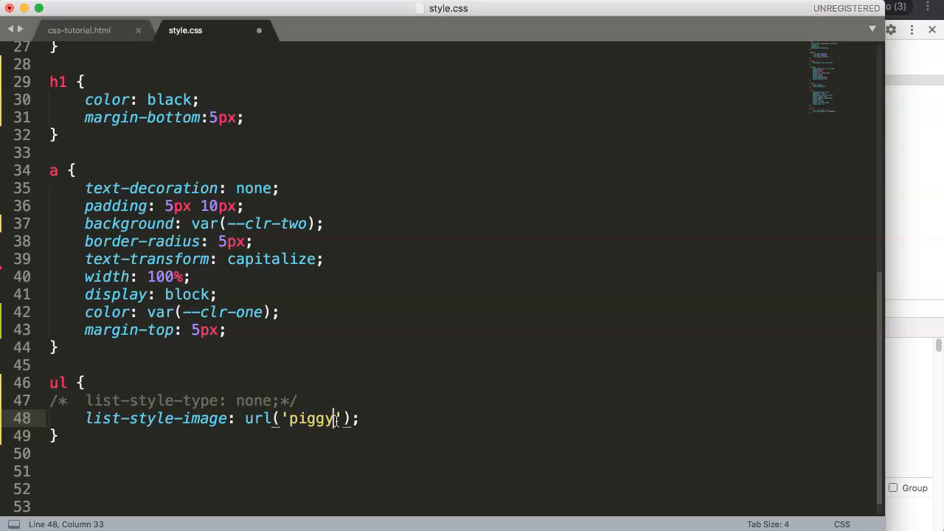
text(banker.png)
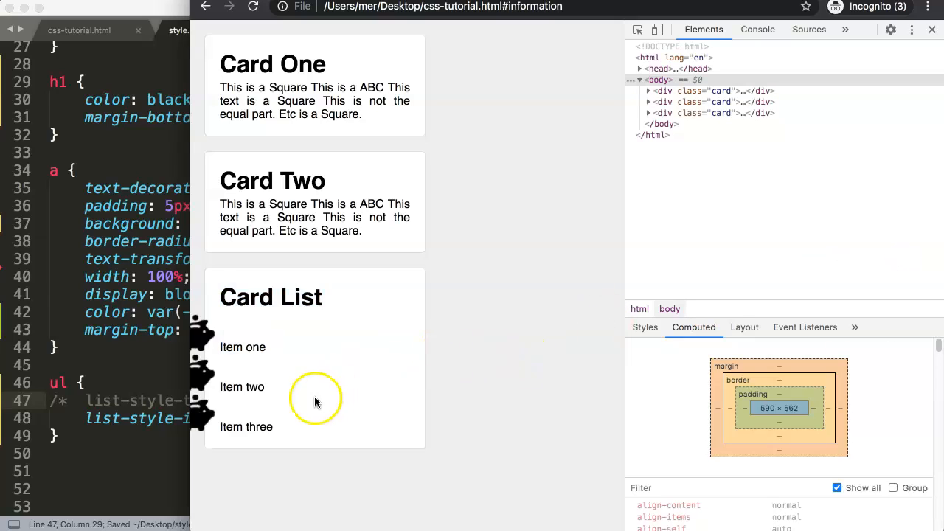
drag(316, 398, 220, 347)
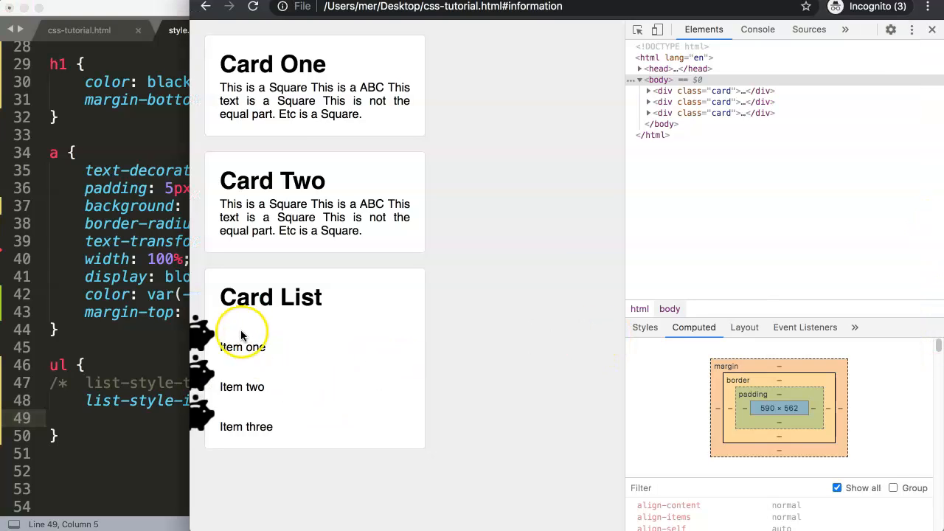
mouse_move(214, 325)
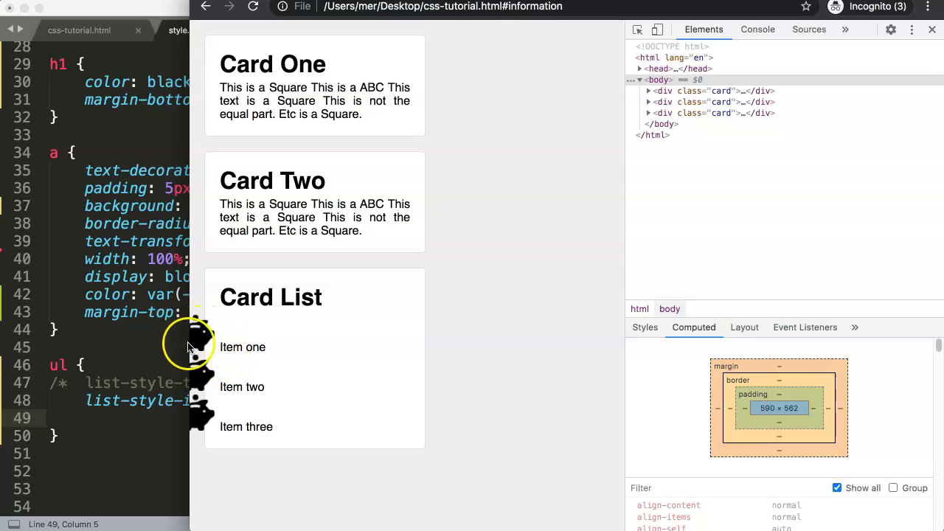
mouse_move(538, 416)
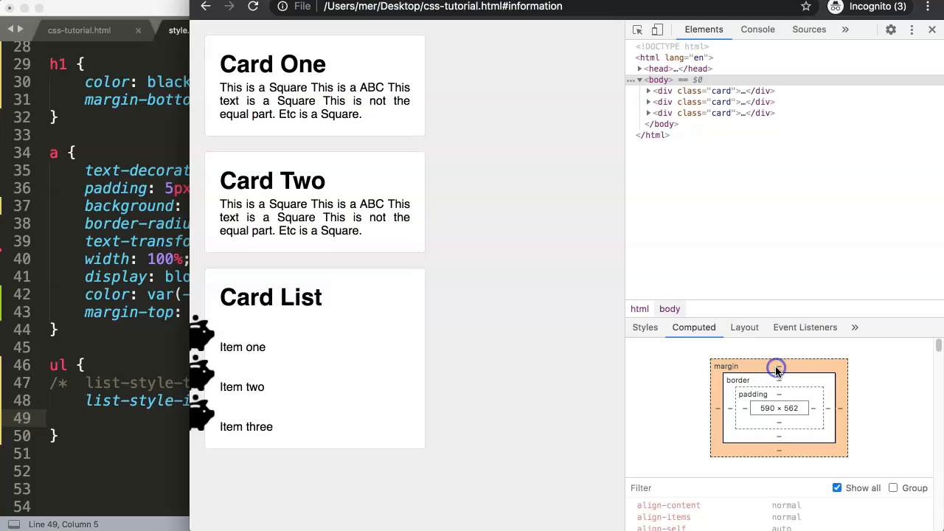
mouse_move(627, 397)
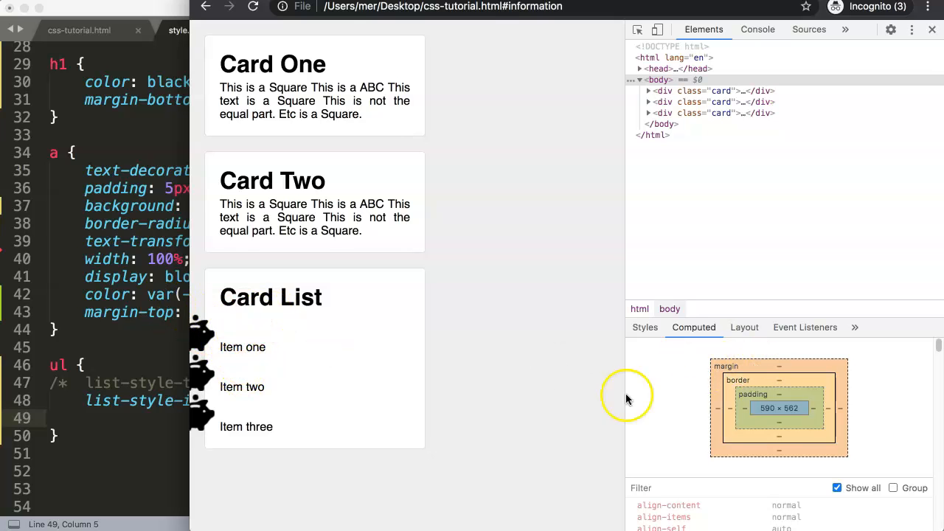
mouse_move(773, 397)
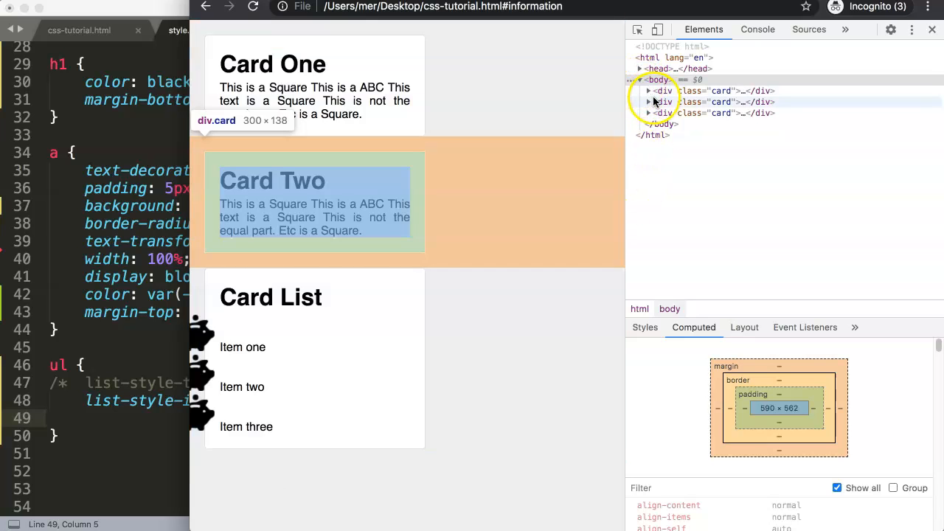
- Expand the div.card elements and the Card List ul to show its three items
click(648, 91)
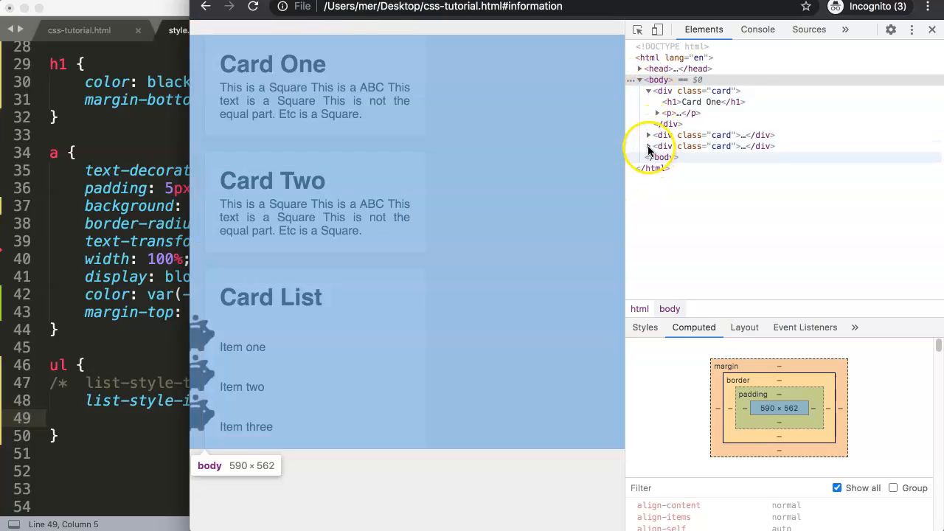
click(649, 146)
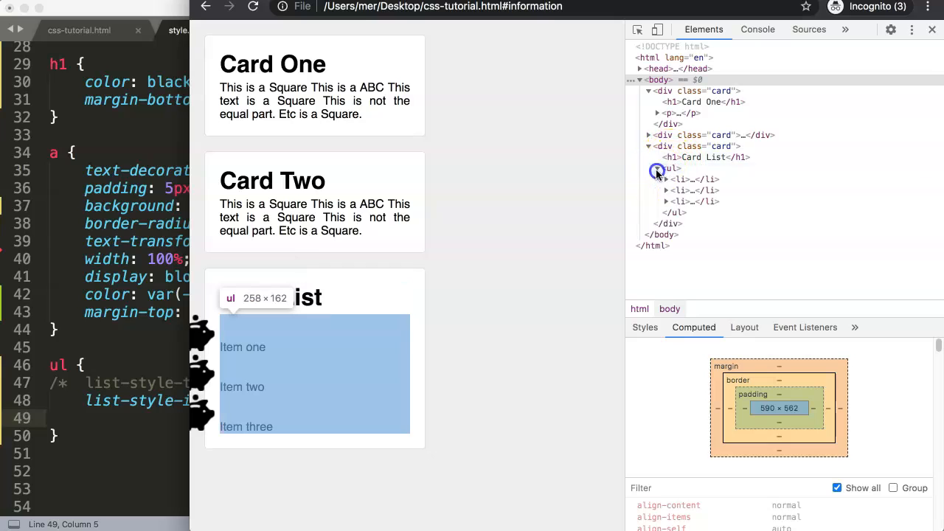
click(667, 180)
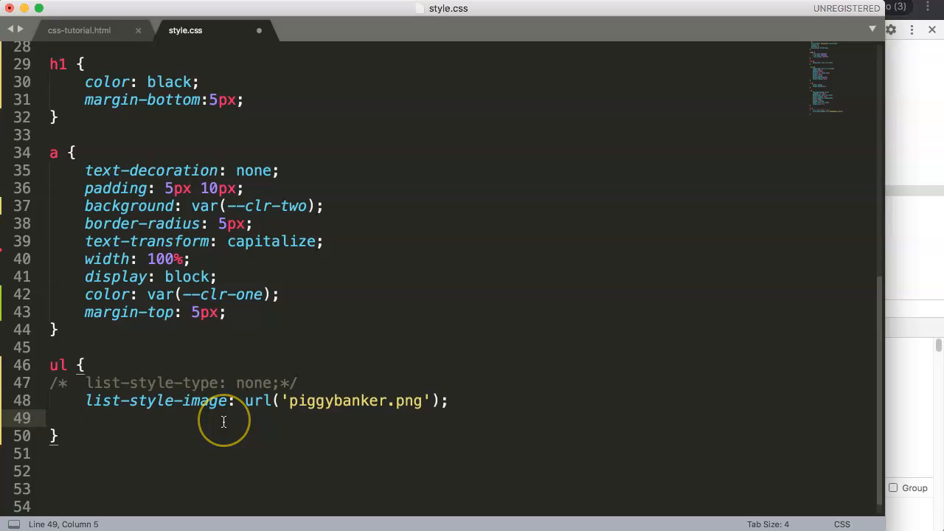
- Start a padding-left declaration on line 49 of the ul rule
text(padding-left)
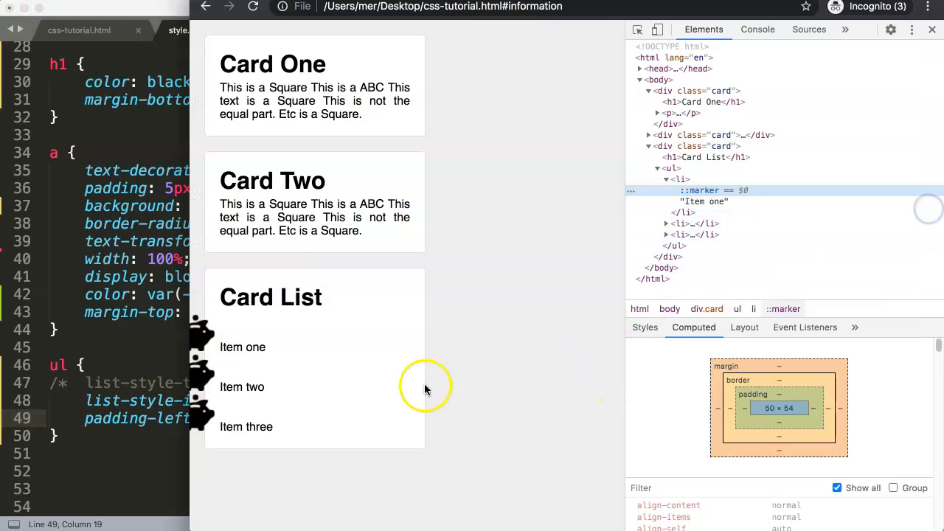
mouse_move(140, 355)
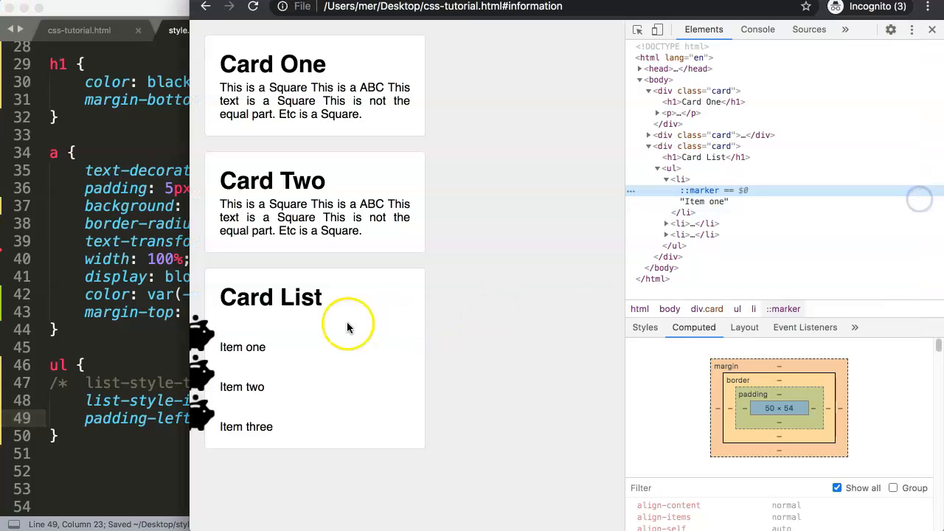
mouse_move(296, 360)
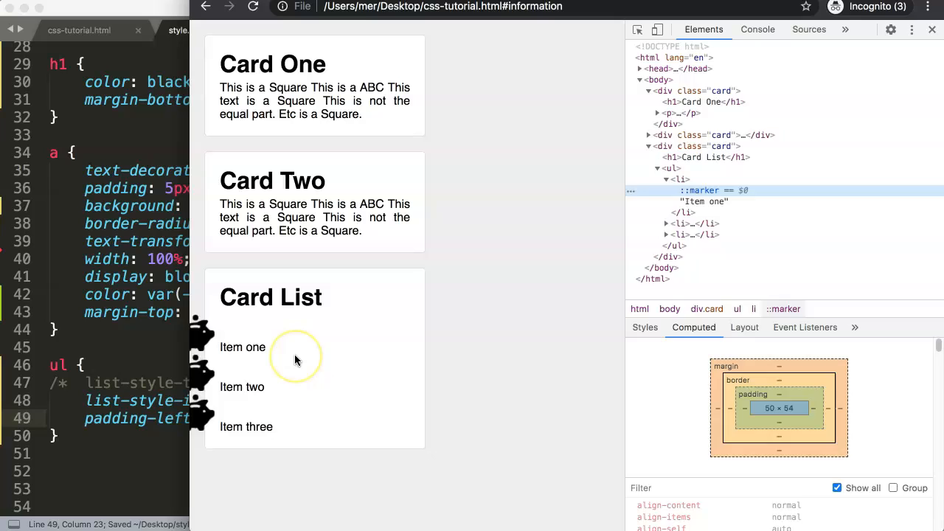